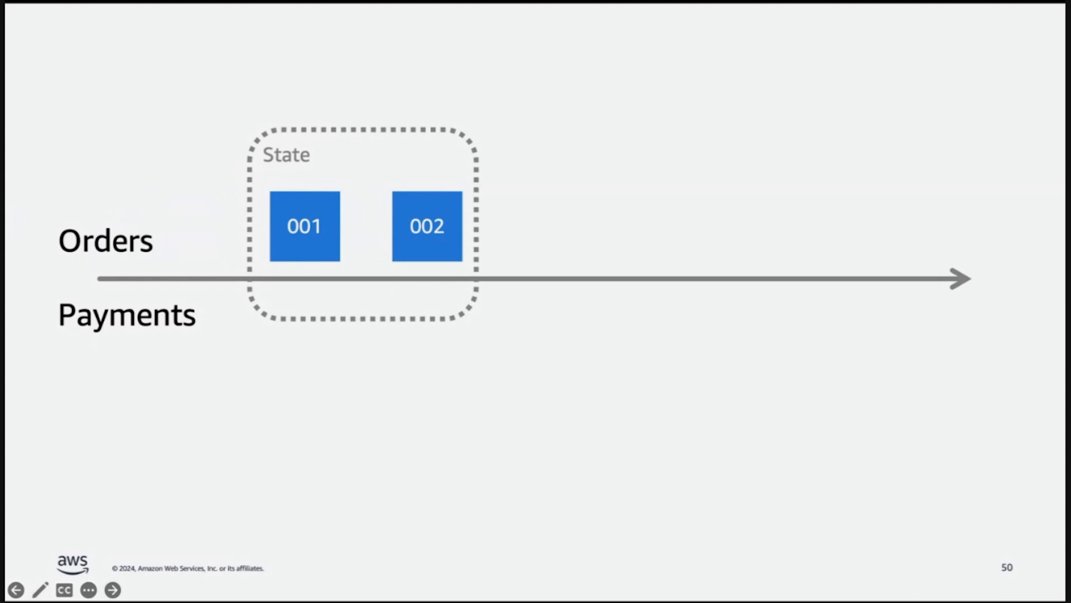
Step: Advance from slide 50 to slide 52, where only order 003 remains in state
click(111, 589)
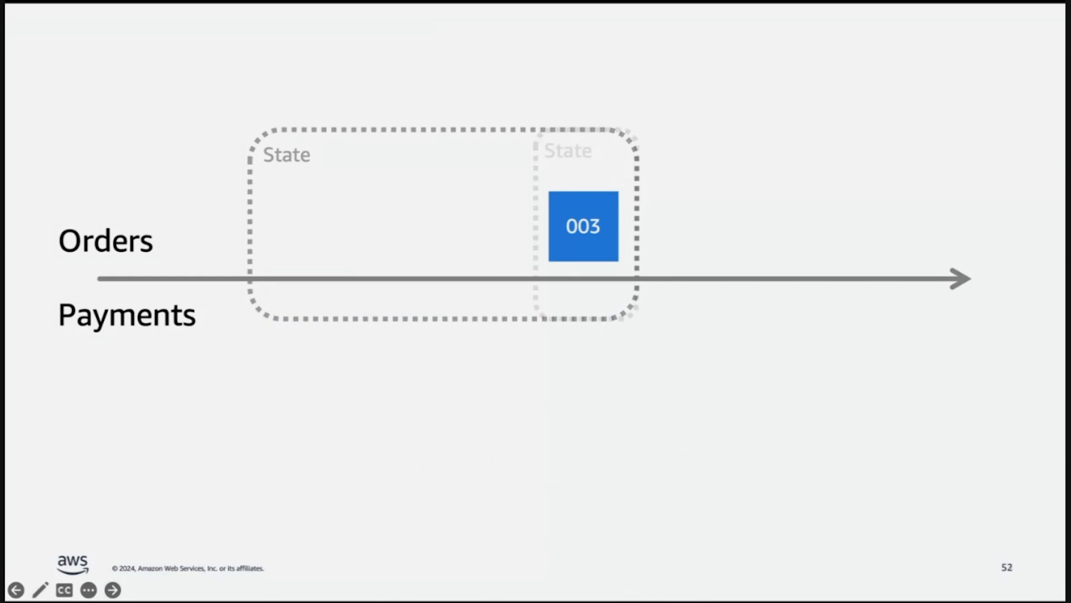
Step: Step through the order 004 payment-matching slides to the 'Interval Joins' title at slide 60
click(112, 590)
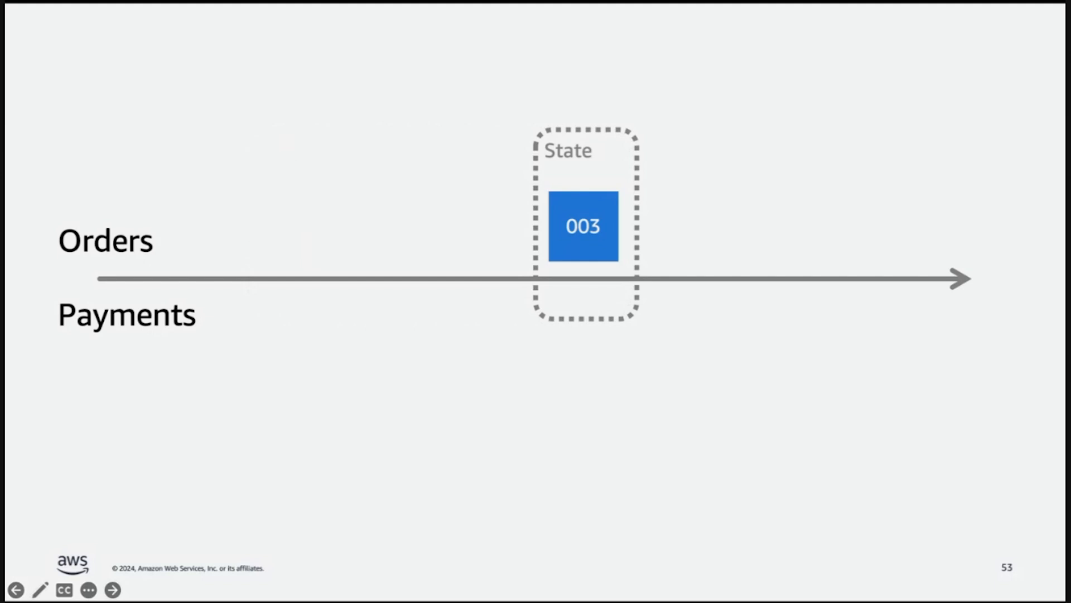
click(113, 590)
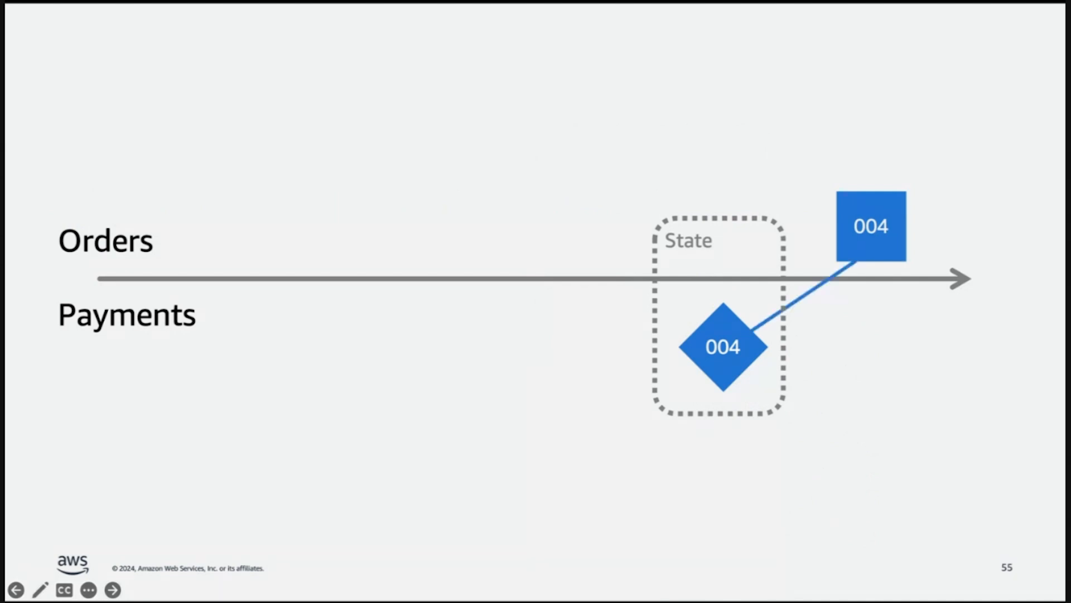
click(113, 589)
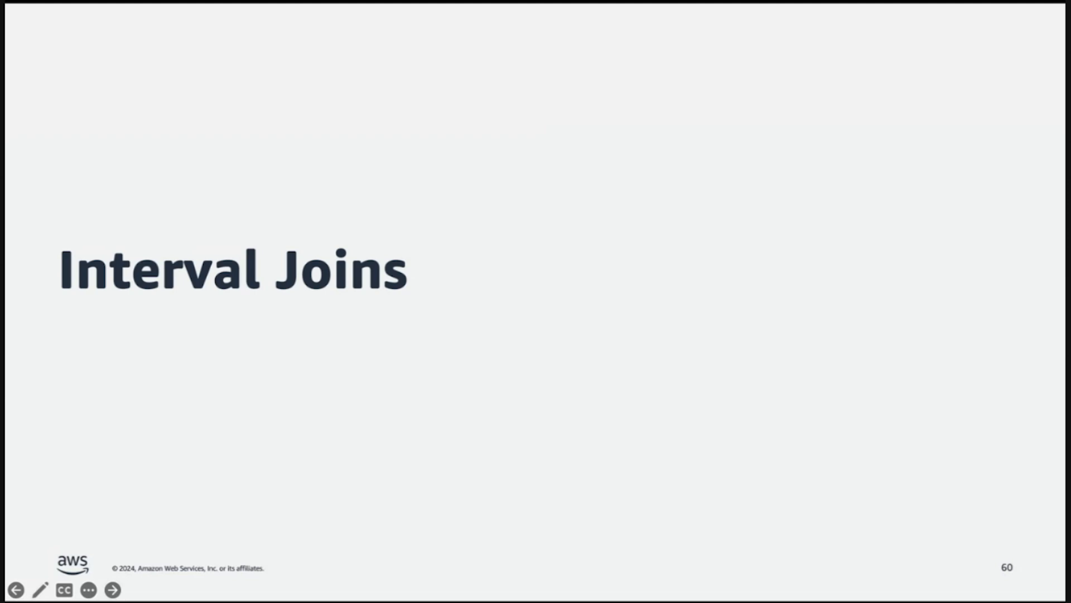
Step: Advance to slide 61 showing separate Orders and Payments timelines along a time axis
click(113, 589)
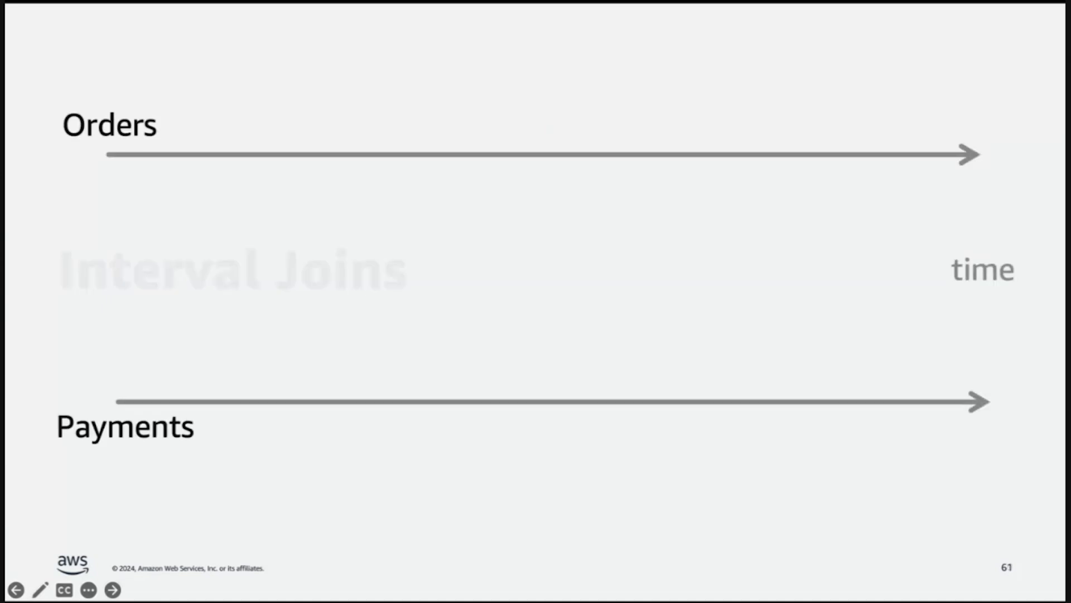